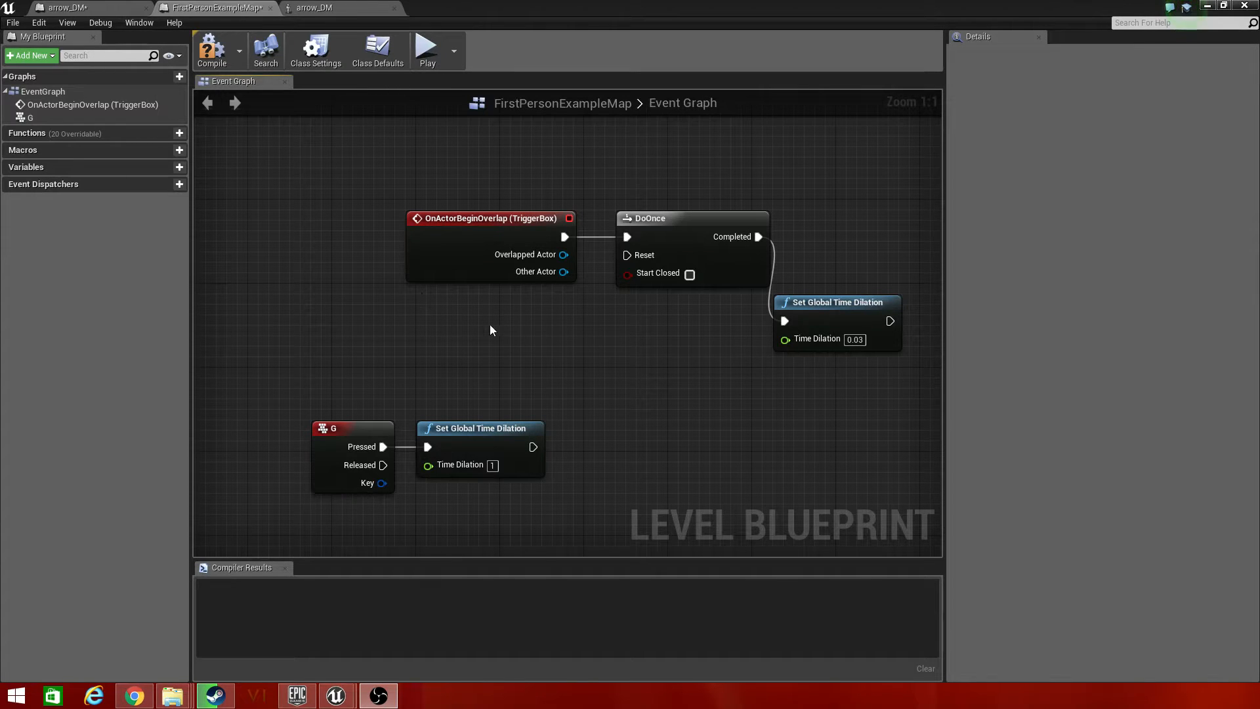
mouse_move(571, 82)
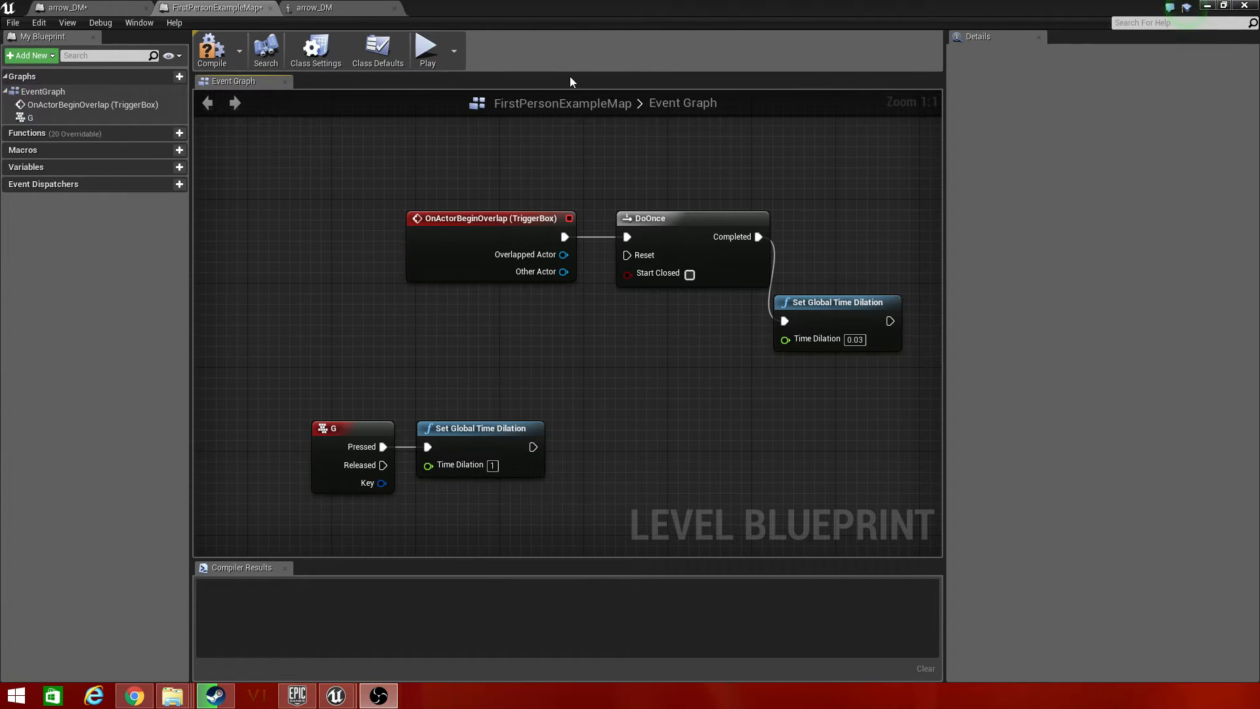
mouse_move(571, 81)
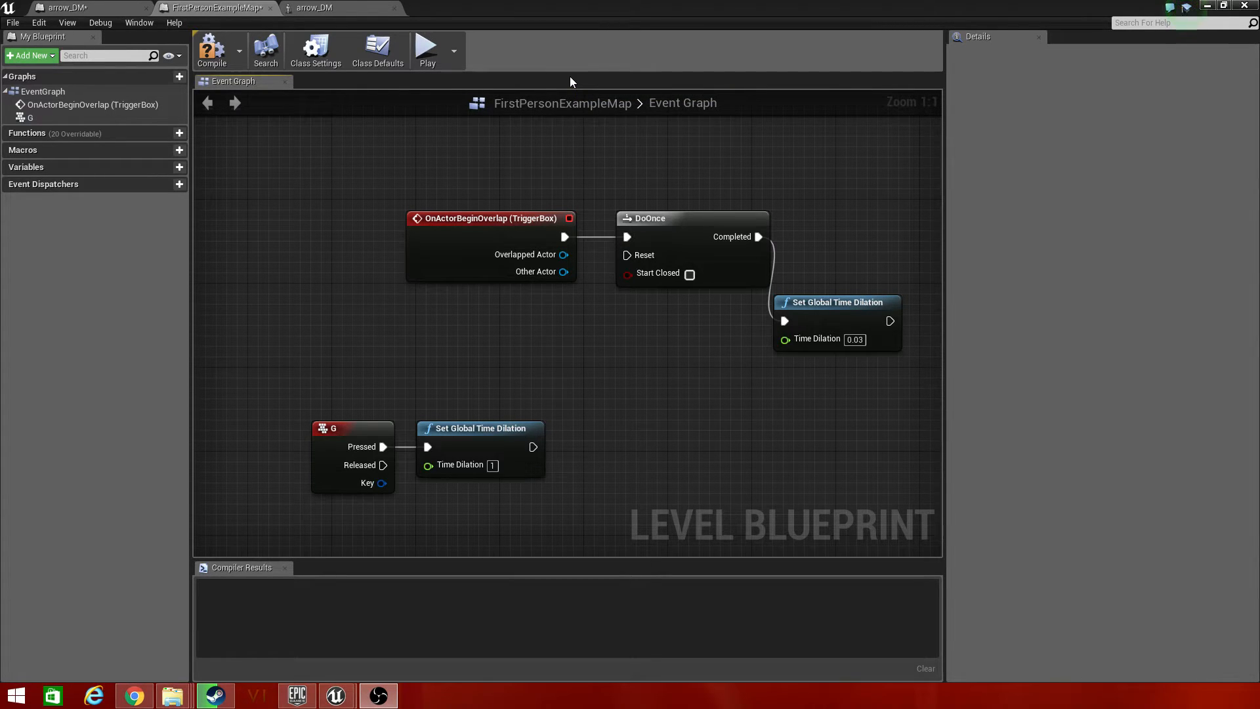
Step: Bring the level viewport with the trigger volume, cube and light back to the front
left_click(836, 302)
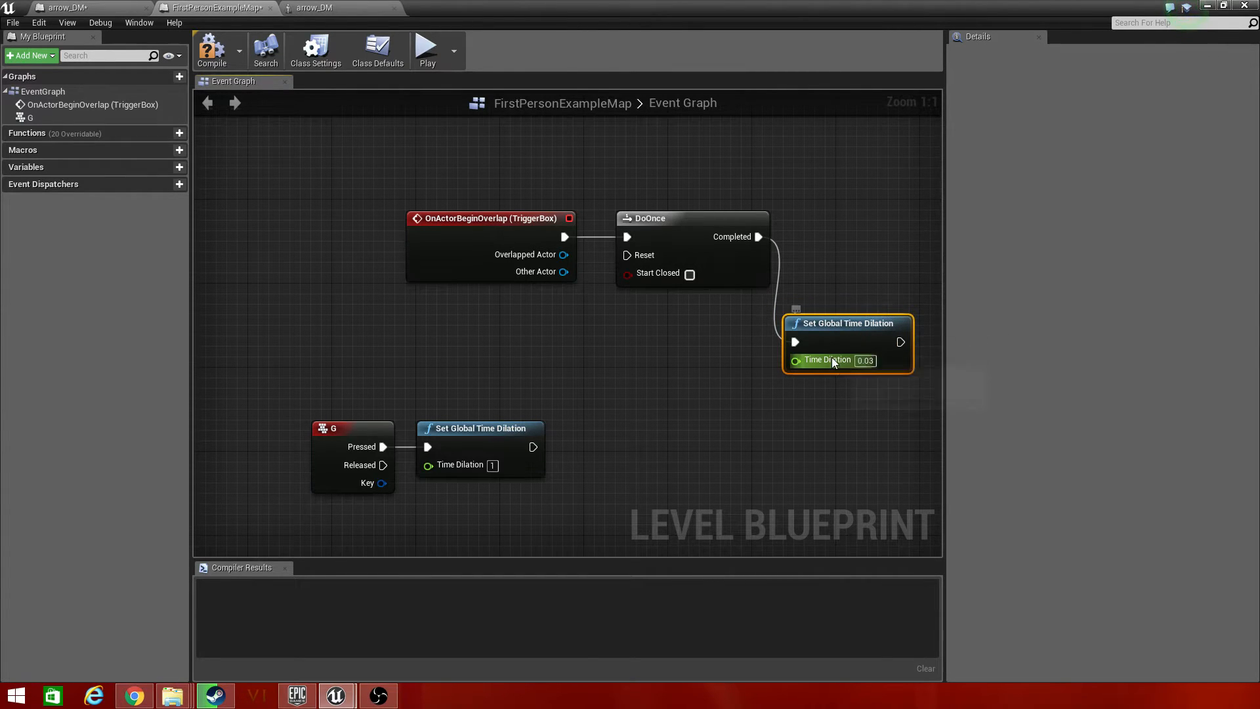
mouse_move(824, 372)
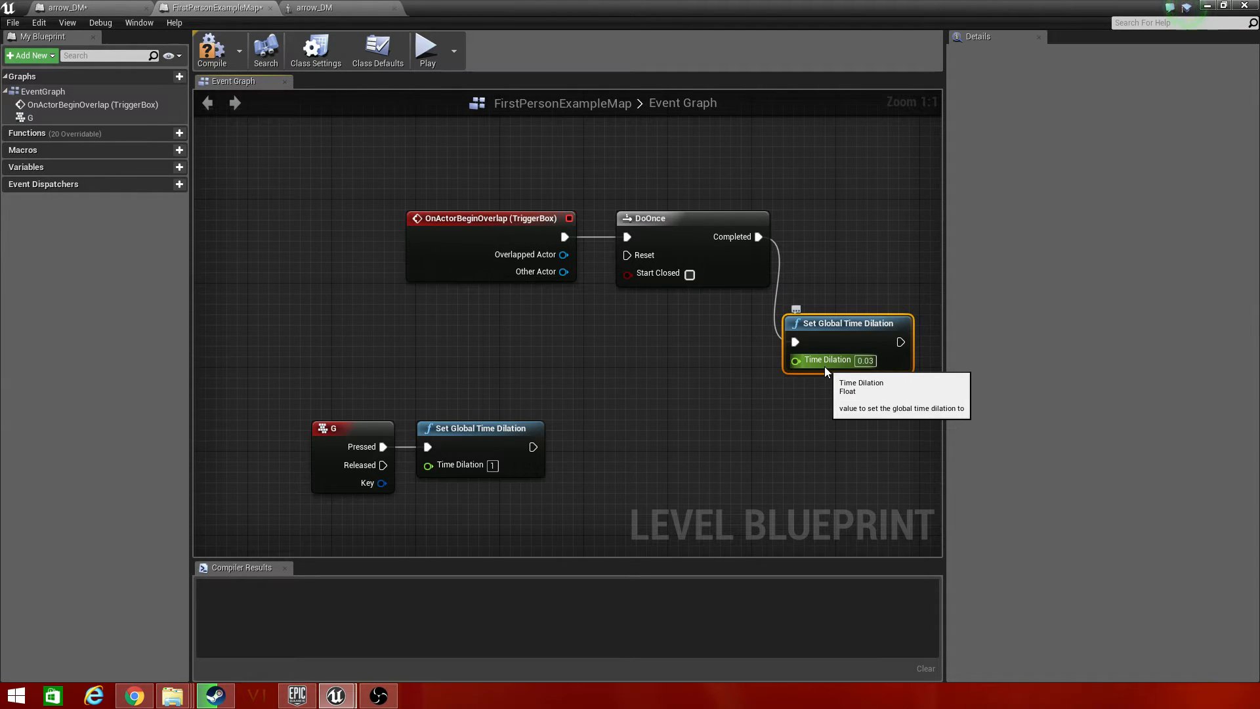
mouse_move(499, 470)
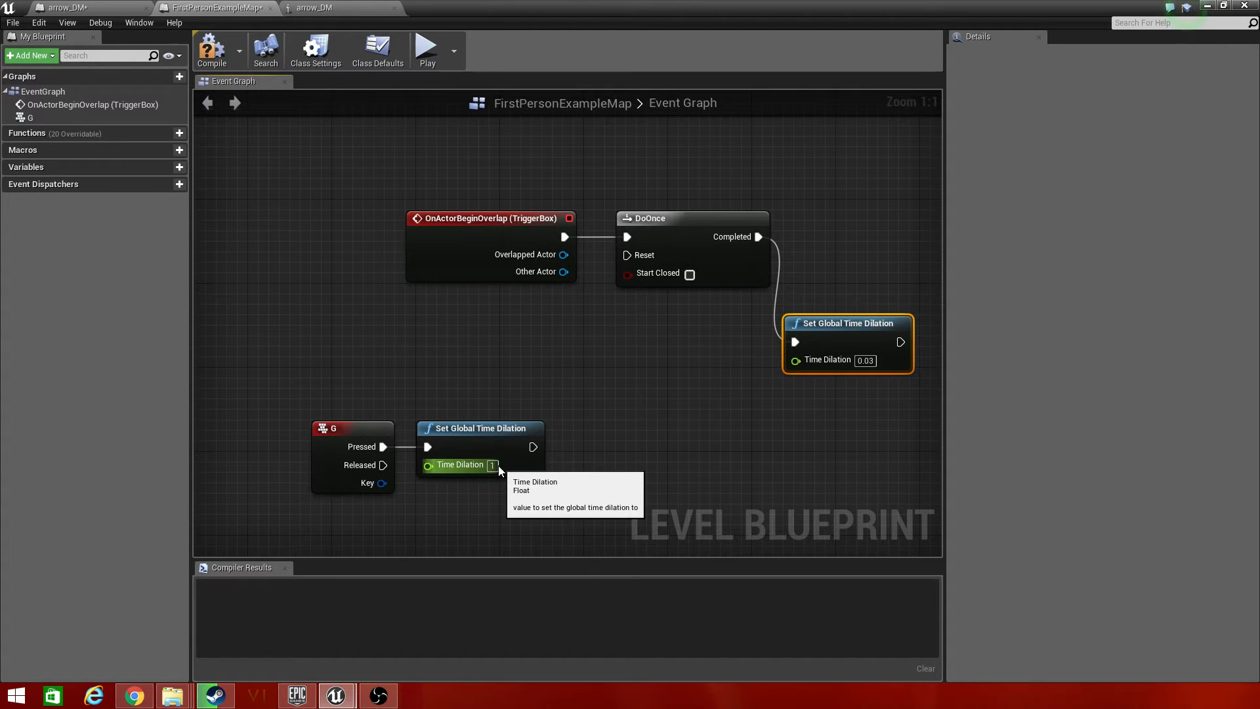
mouse_move(532, 467)
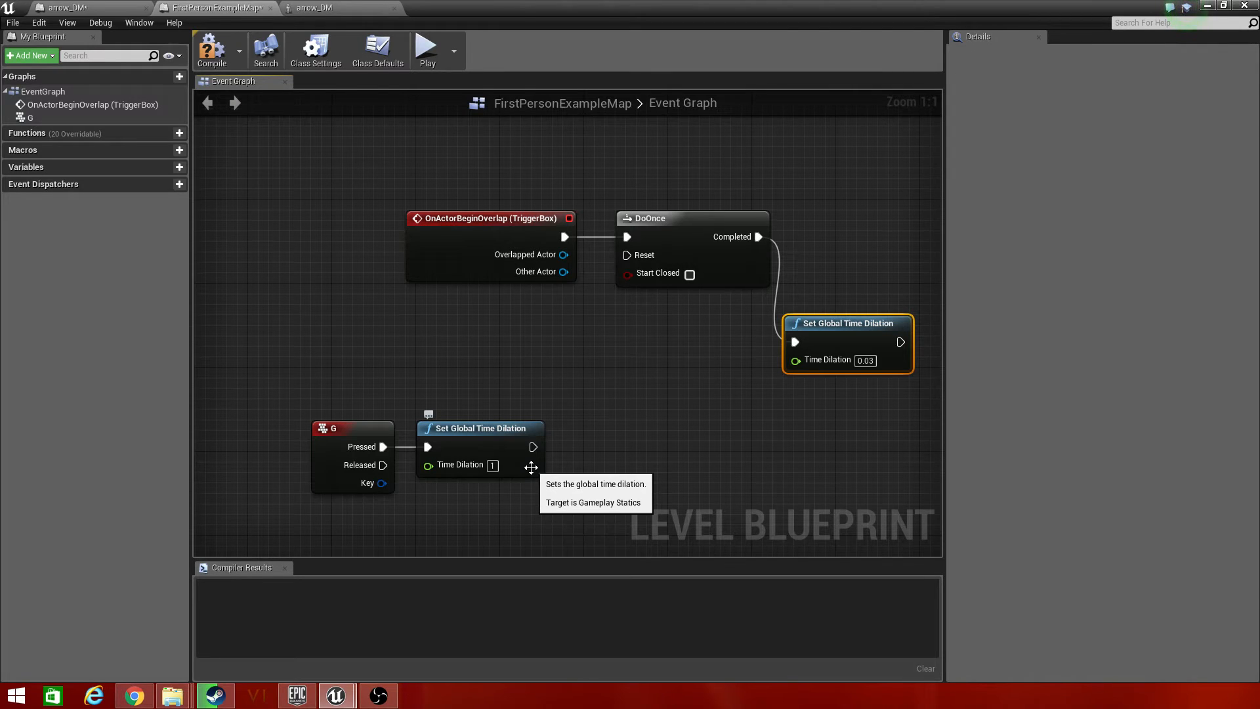
mouse_move(217, 52)
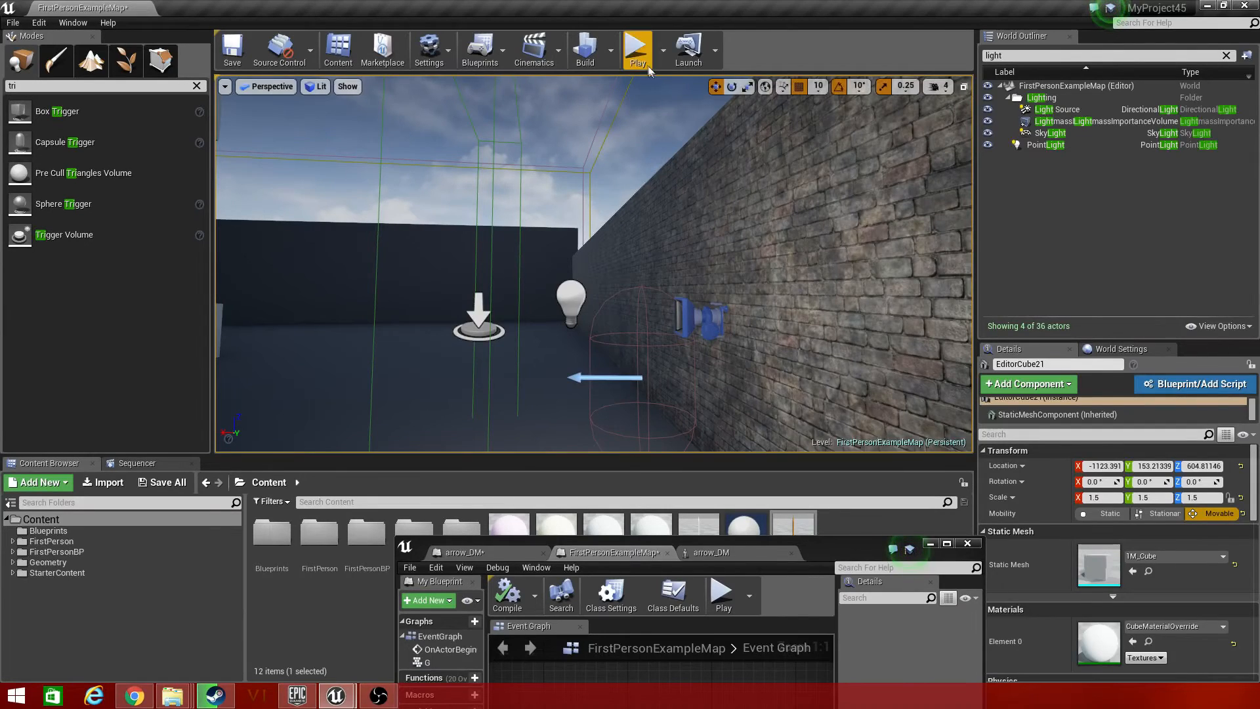
left_click(638, 46)
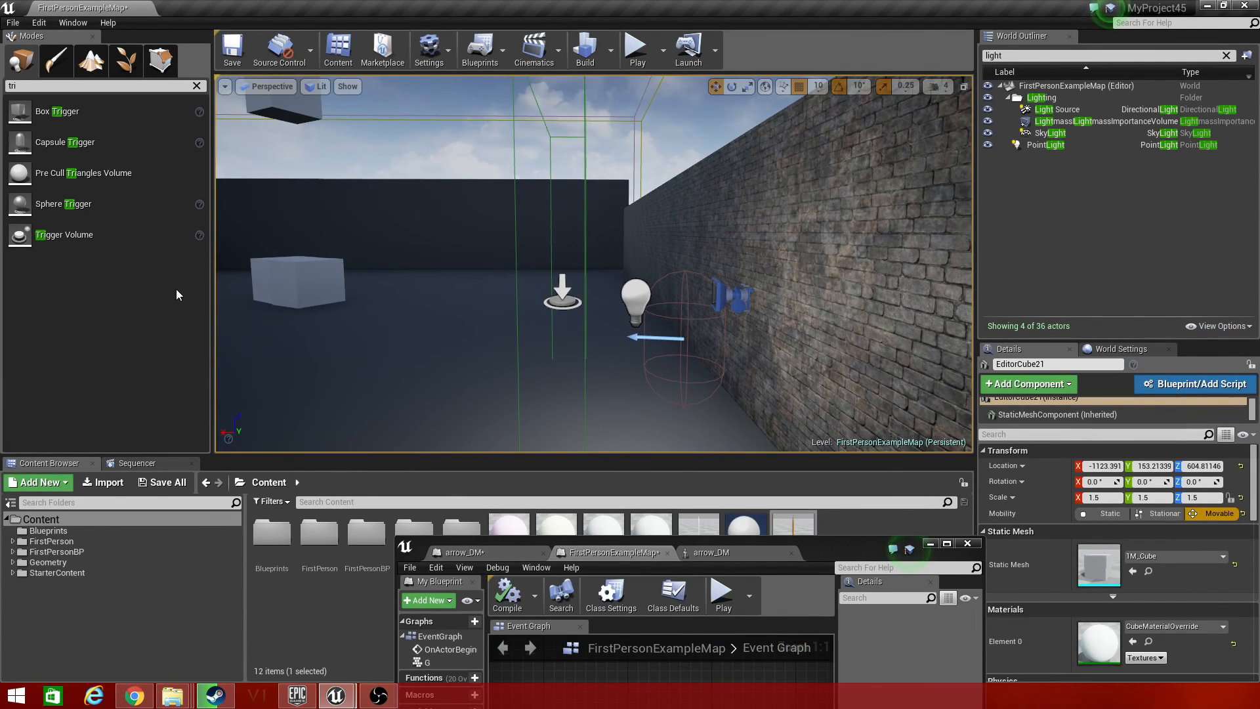
mouse_move(95, 222)
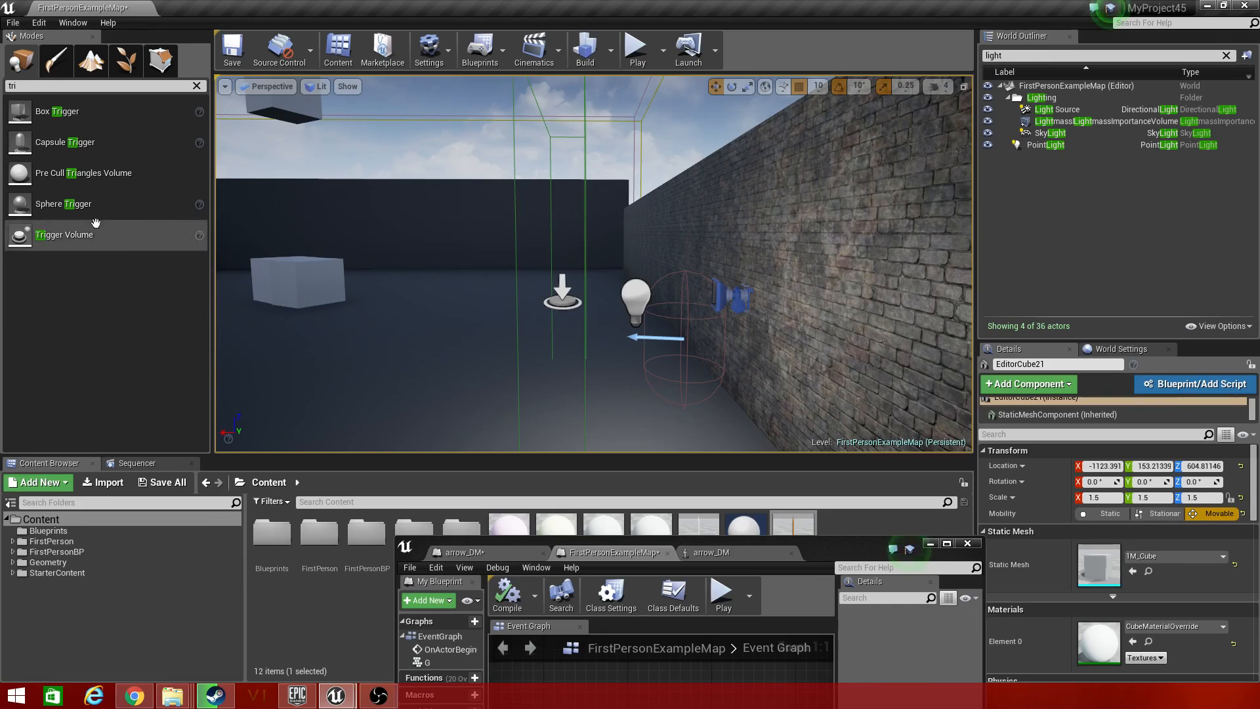